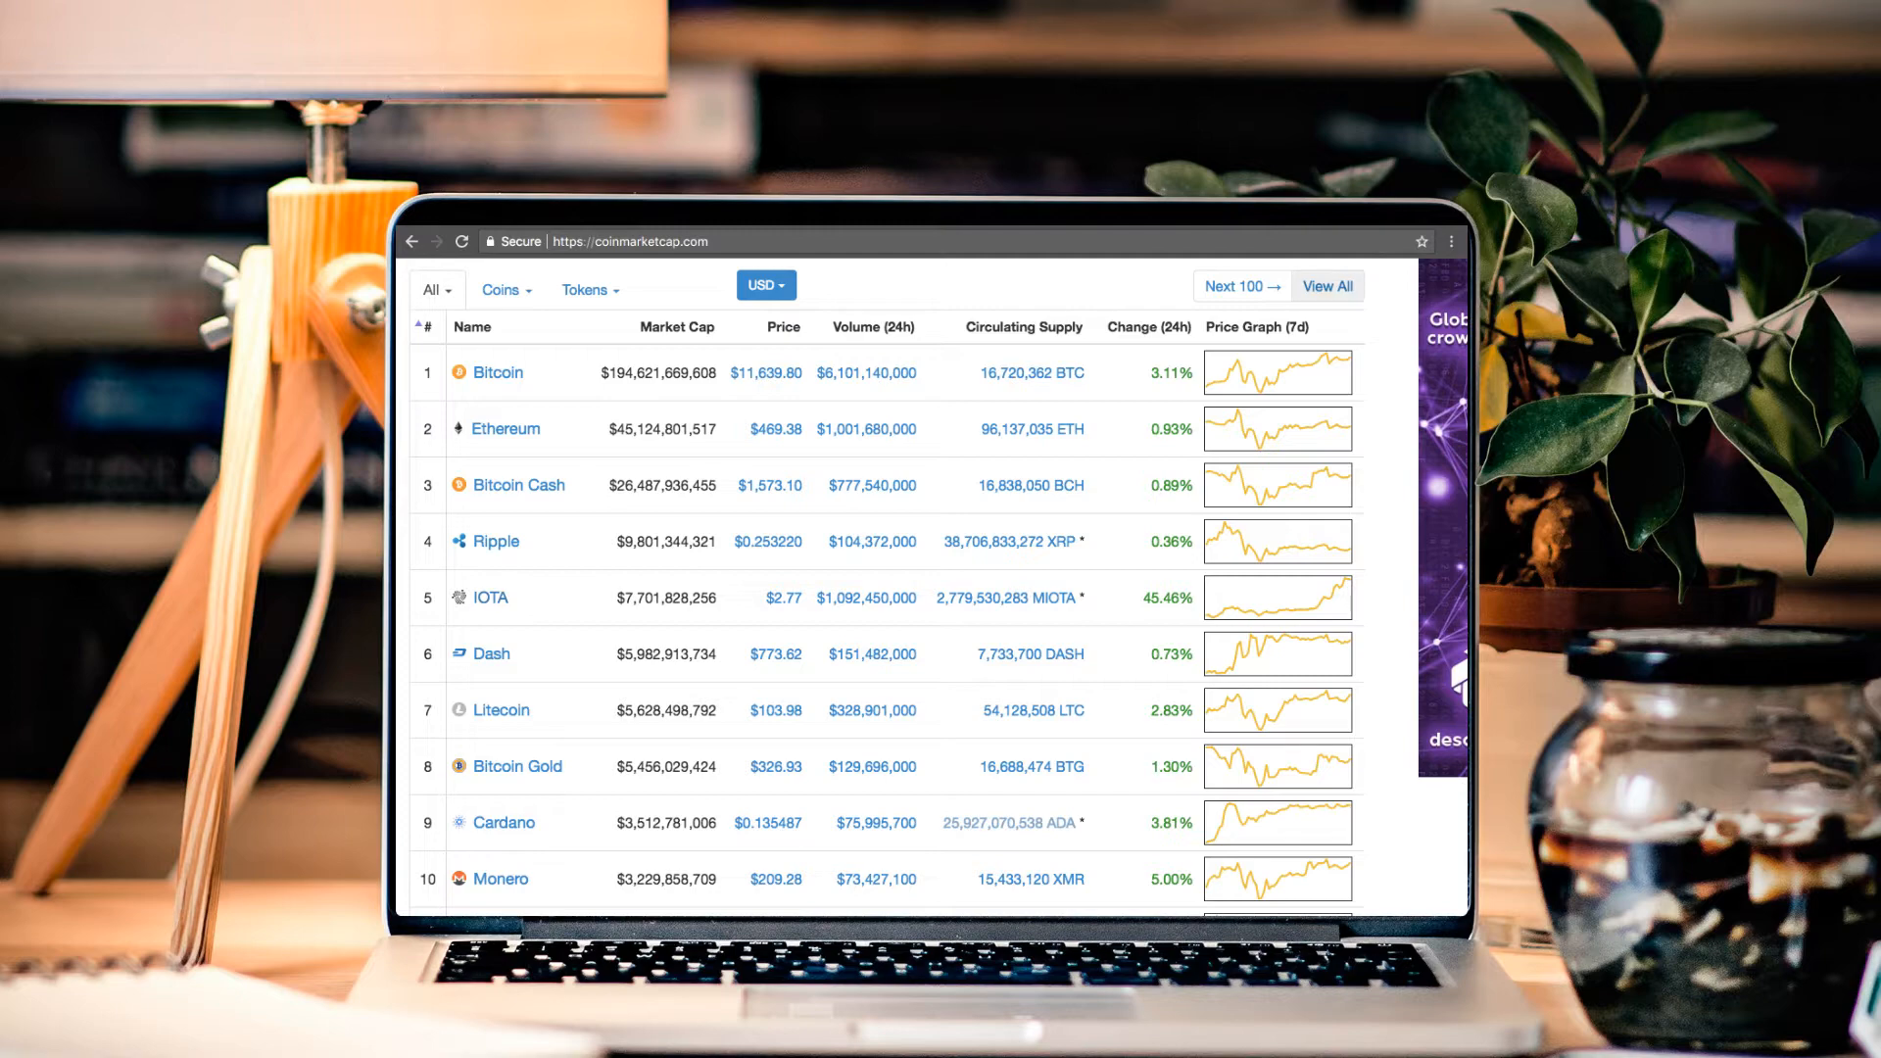
Leave the CoinMarketCap top-100 table for the Bitfinex BCH/USD ticker at bitcointicker.co.
{"action": "left_click", "coordinate": [1326, 285]}
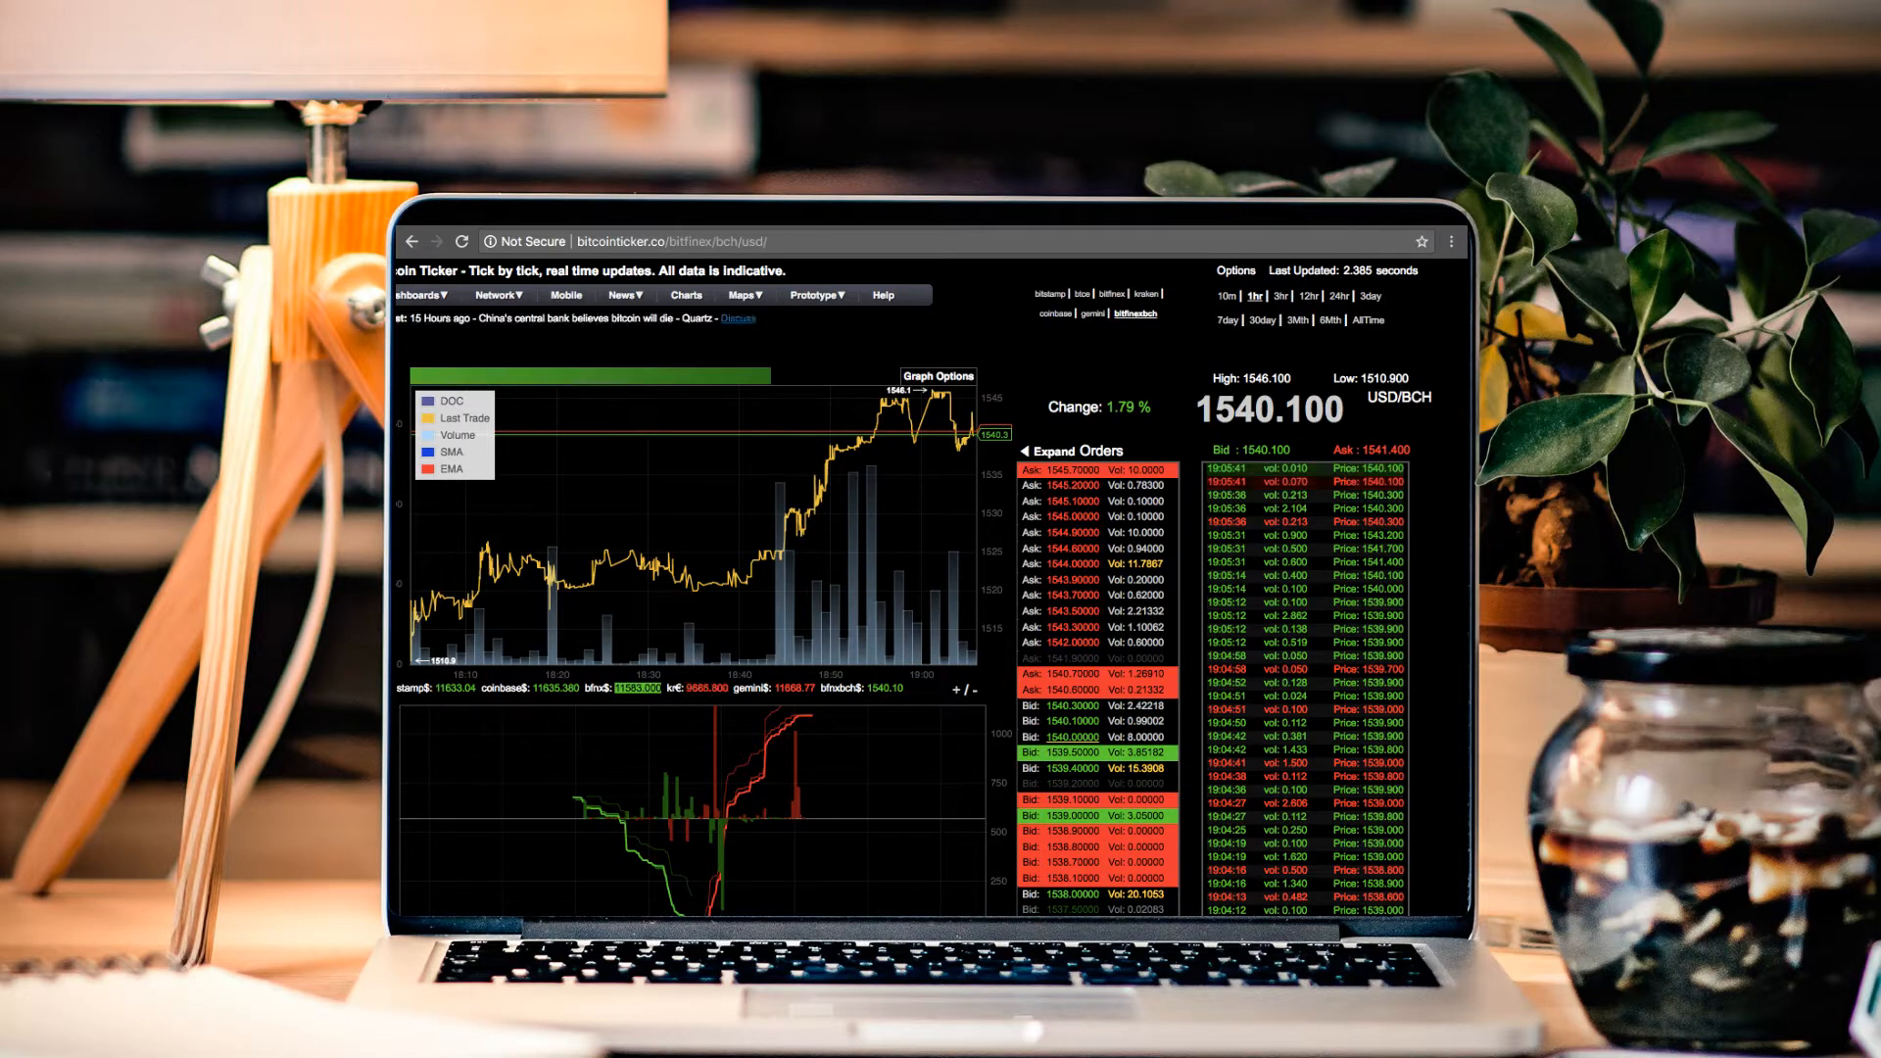
Leave the live BCH/USD ticker for Bitstamp's December 2017 Bitcoin Cash trading announcement.
{"action": "left_click", "coordinate": [1337, 296]}
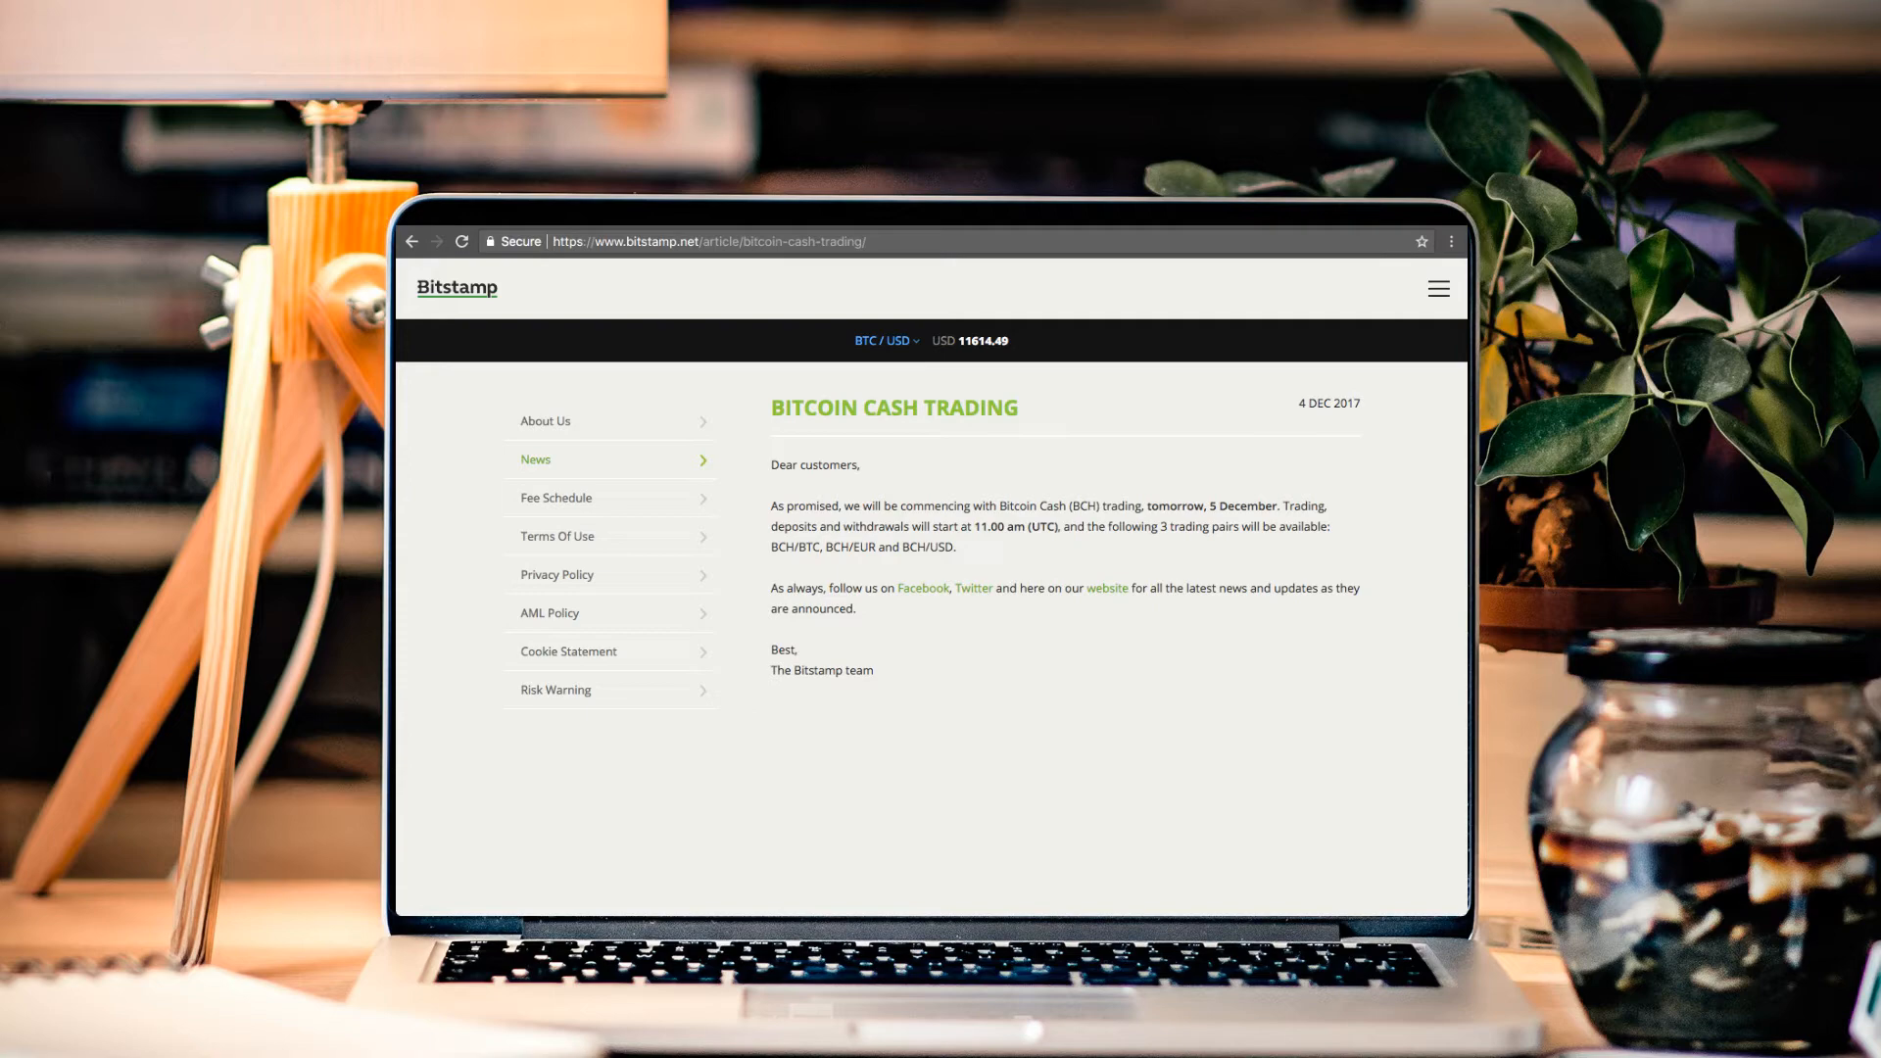
Load Bloomberg's "Battle for 'True' Bitcoin Is Just Getting Started" article after the Bitstamp post.
{"action": "left_click", "coordinate": [695, 241]}
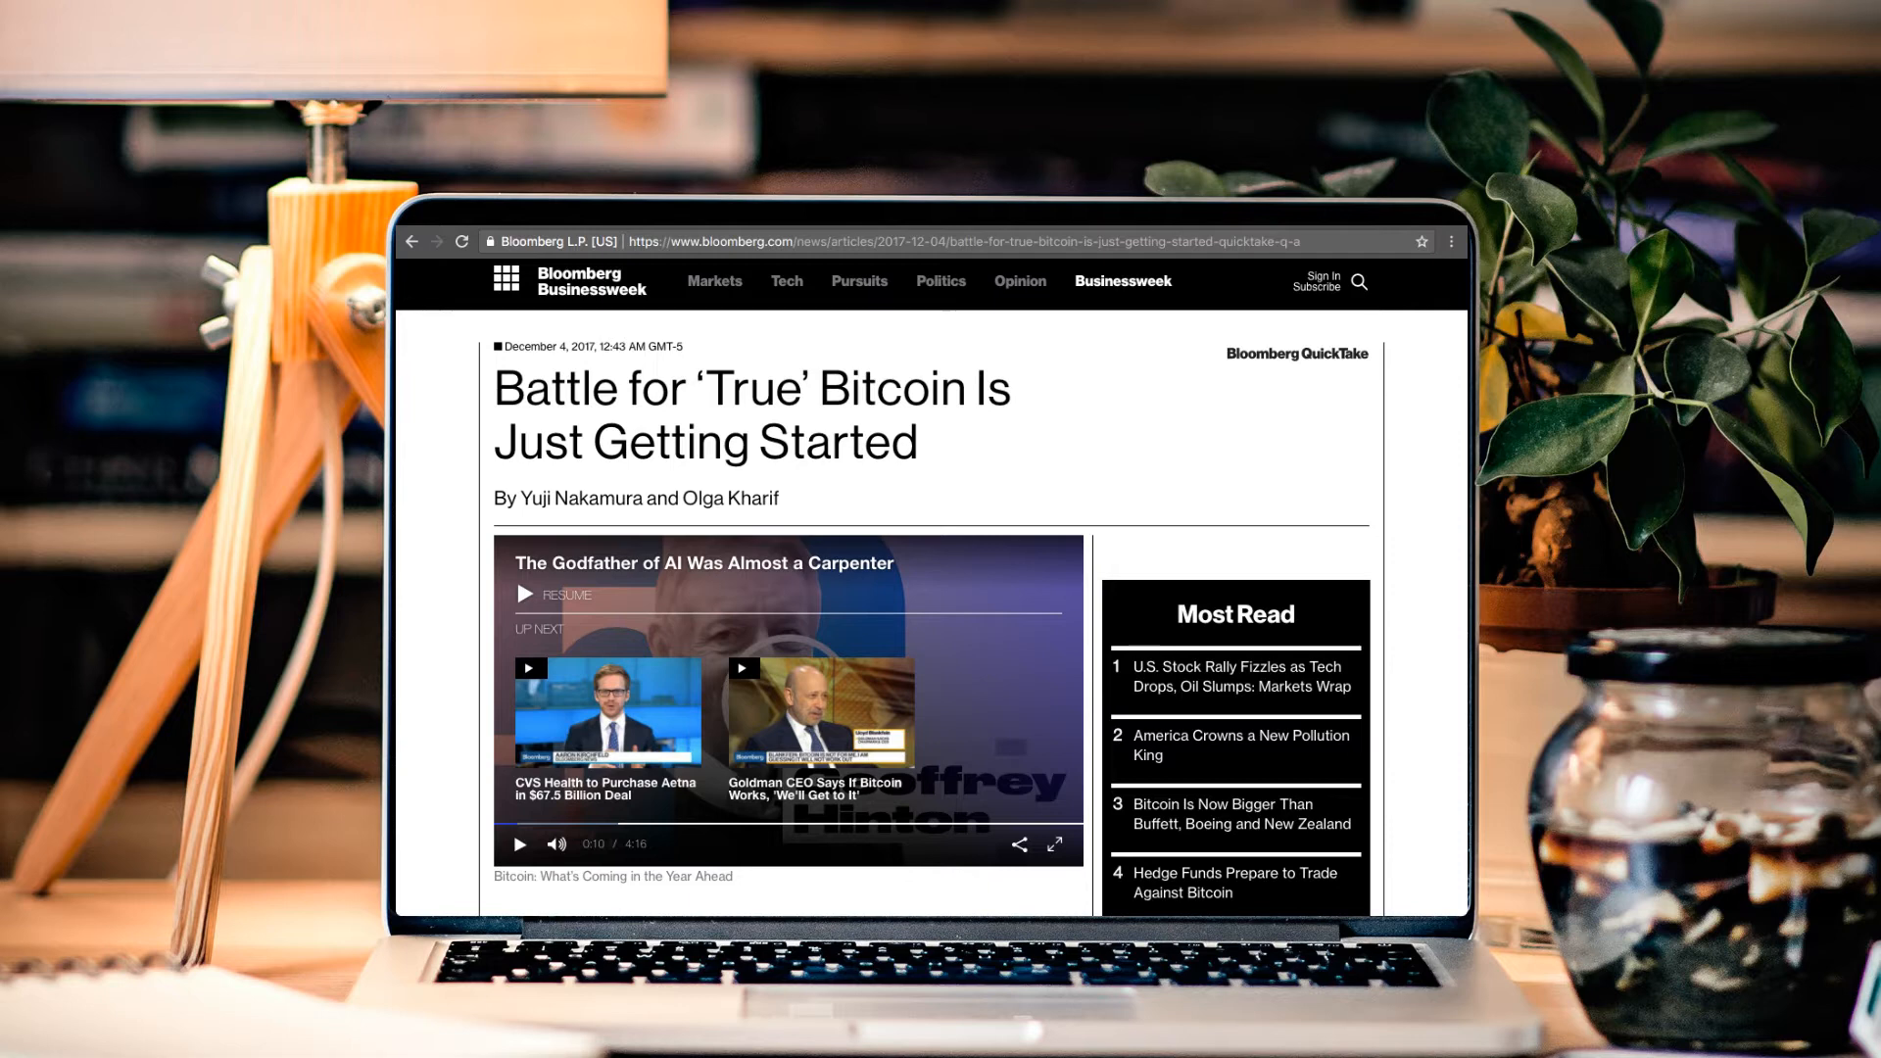
Scroll past the bitcoin cash chart to the transactions, hash rate and market-cap indicators.
{"action": "scroll", "scroll_direction": "down", "scroll_amount": 3}
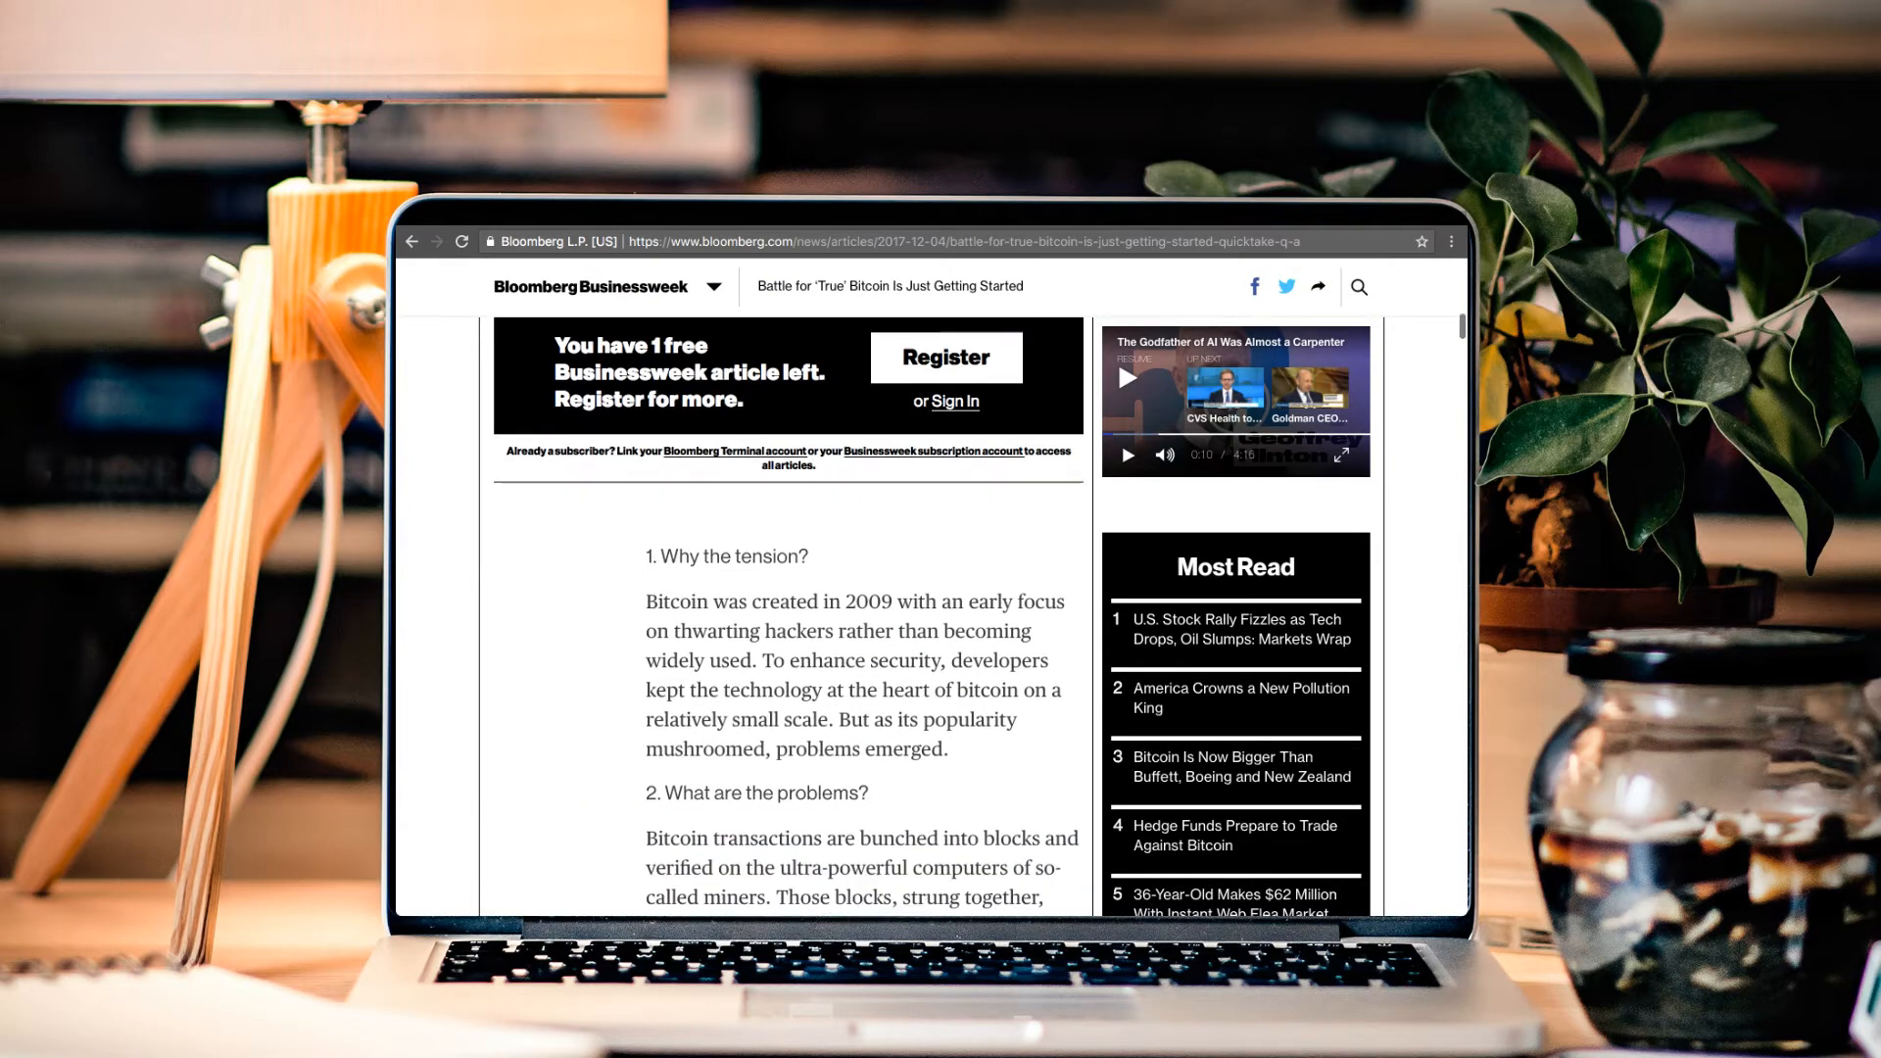
{"action": "scroll", "scroll_direction": "down", "scroll_amount": 3}
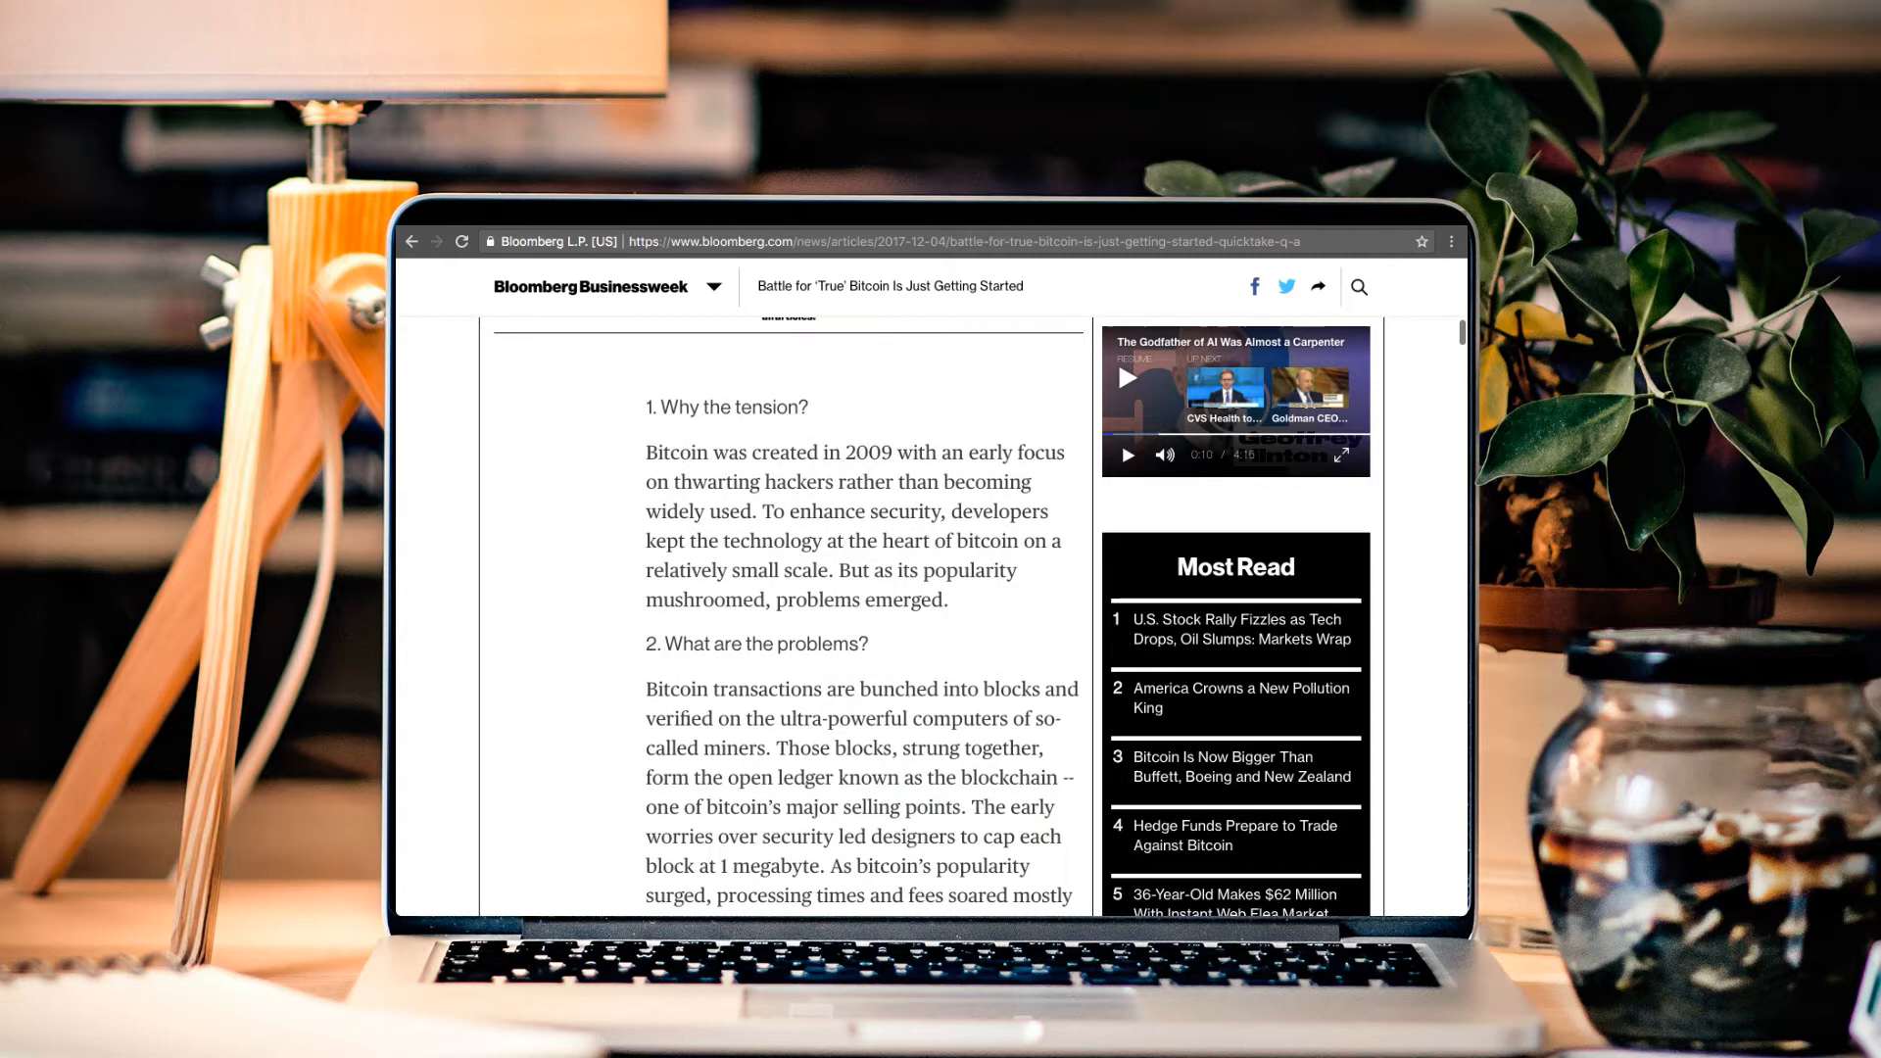
{"action": "scroll", "scroll_direction": "down", "scroll_amount": 3}
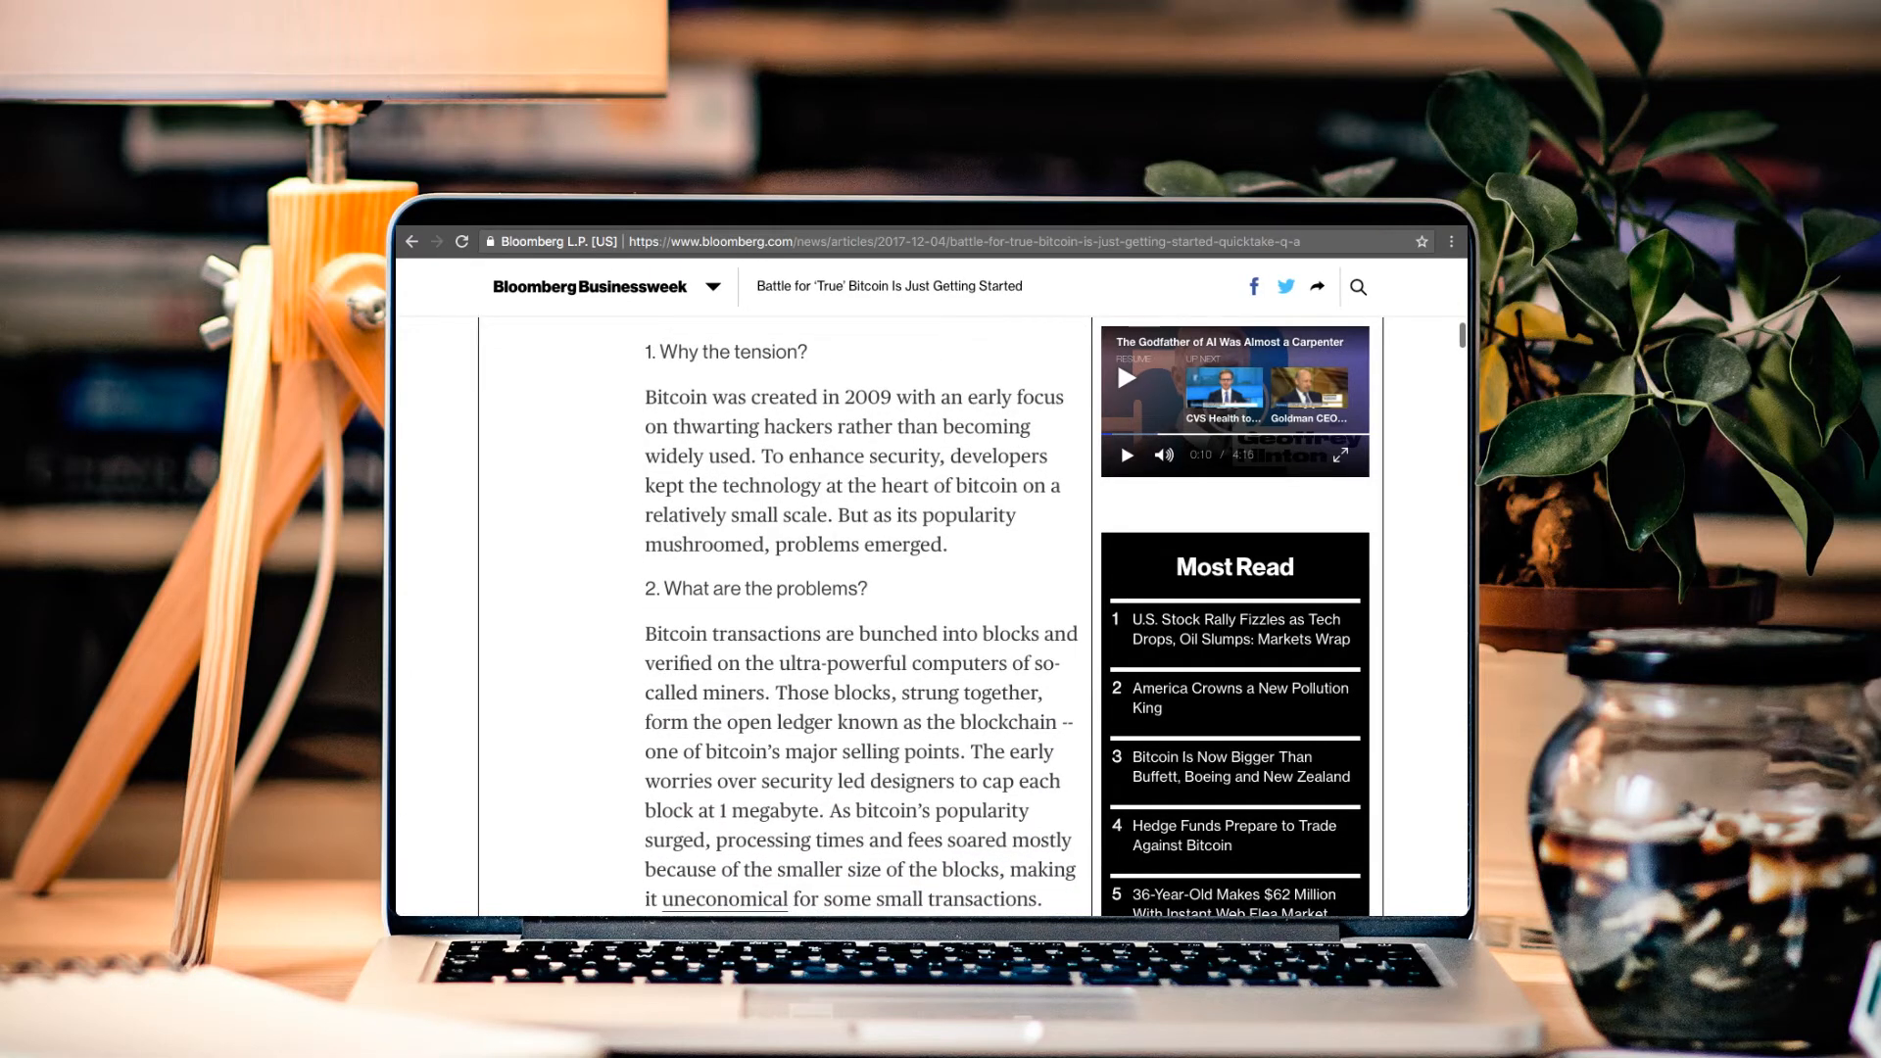
{"action": "scroll", "scroll_direction": "down", "scroll_amount": 3}
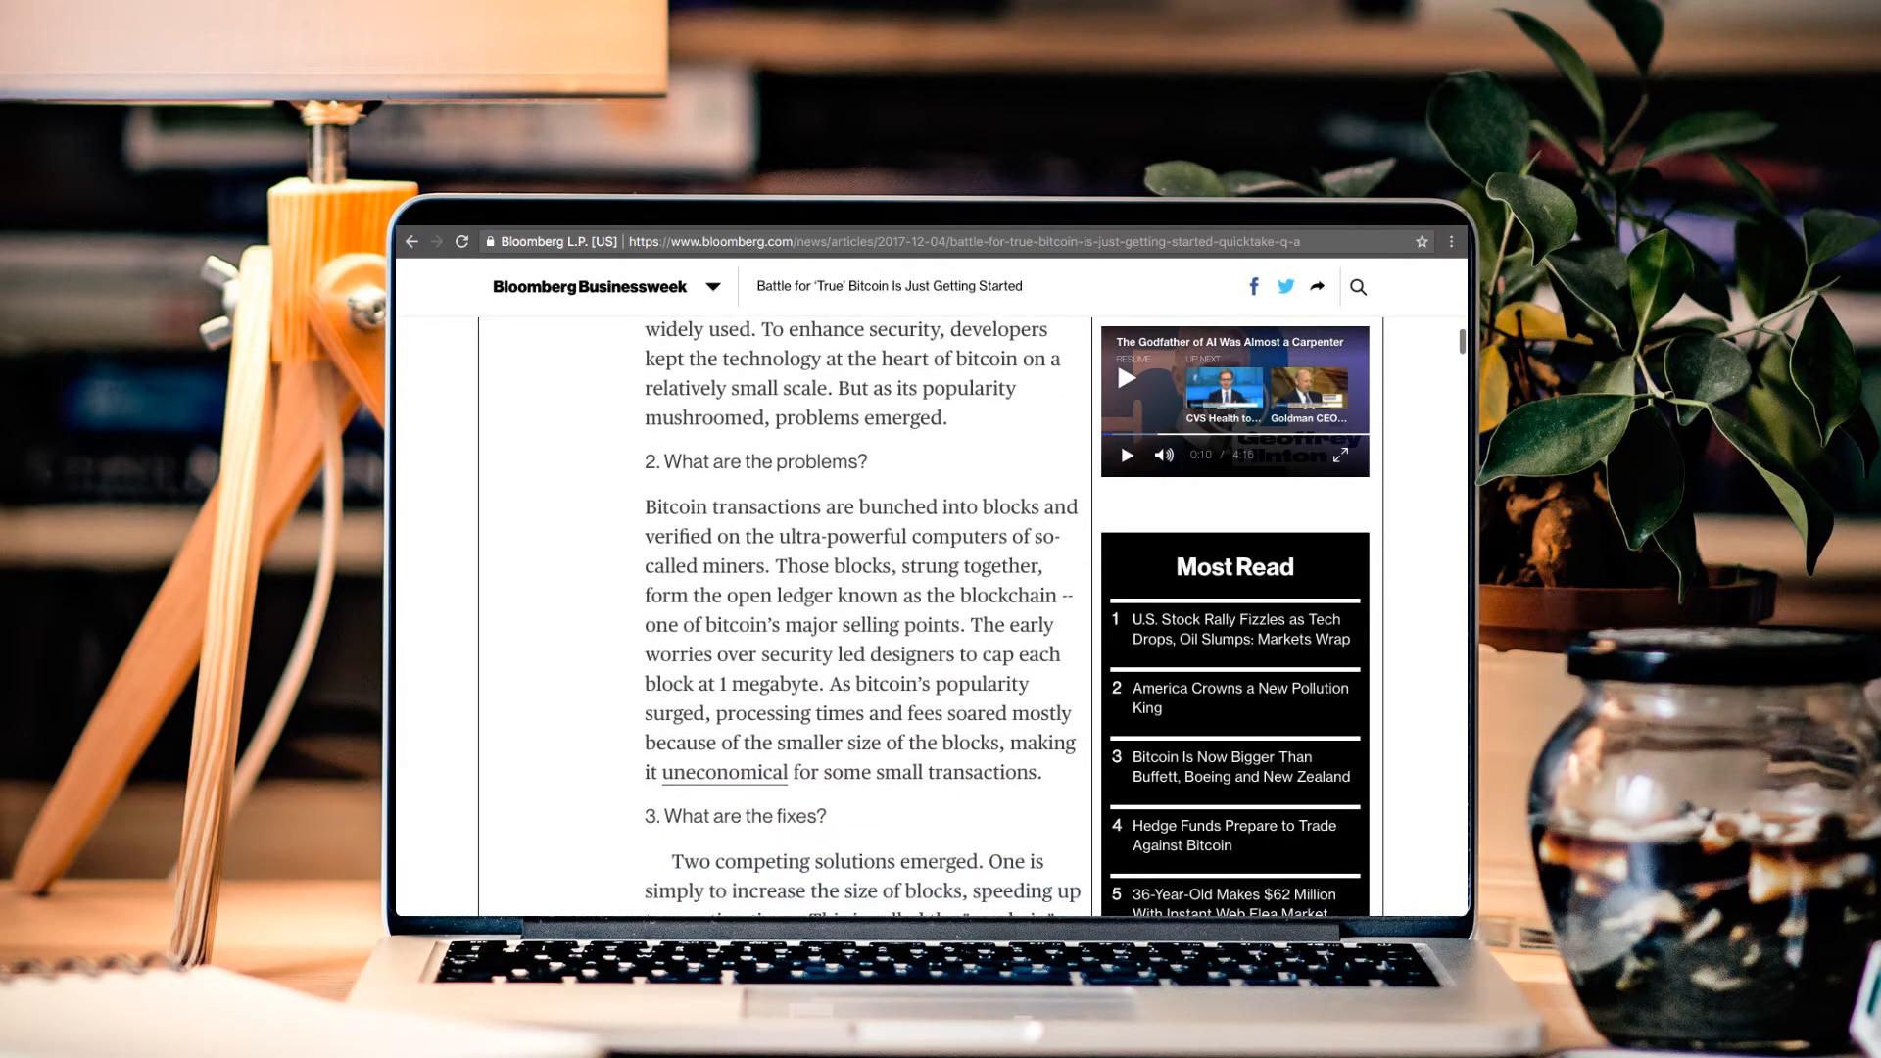
{"action": "scroll", "scroll_direction": "down", "scroll_amount": 3}
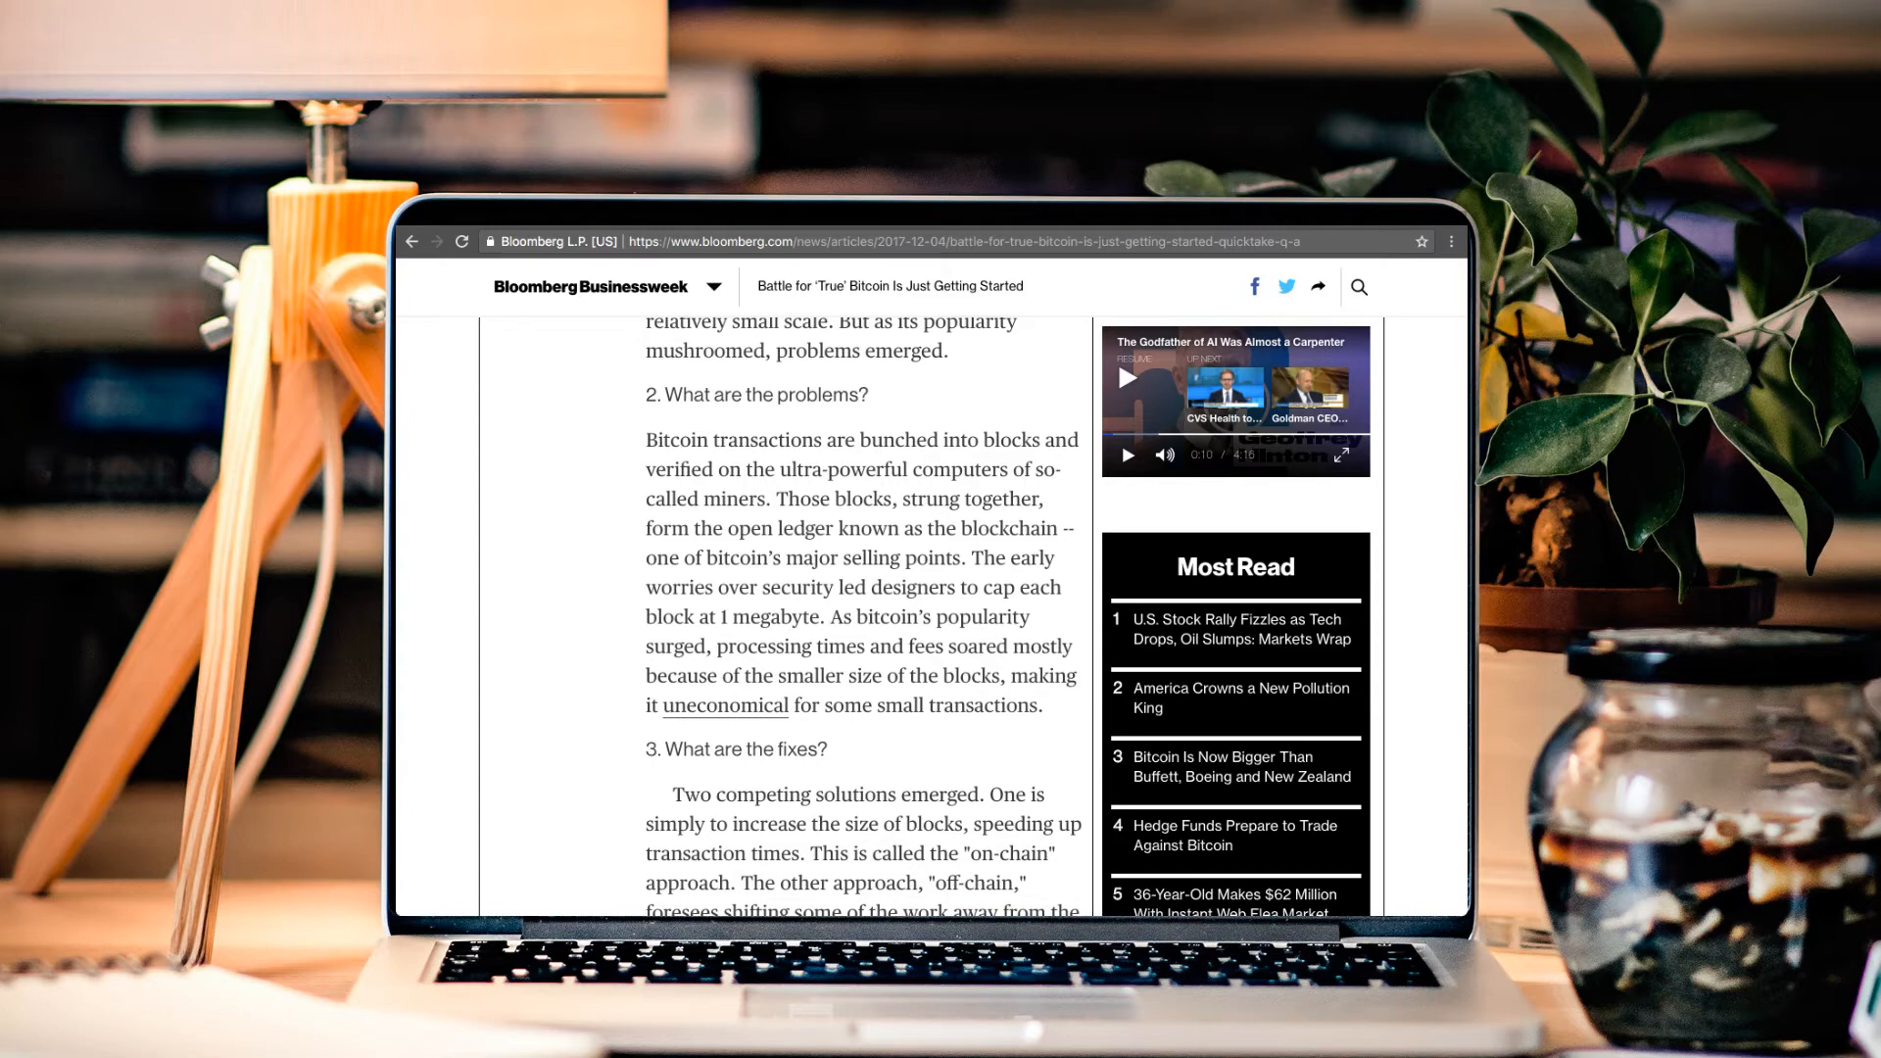
{"action": "scroll", "scroll_direction": "down", "scroll_amount": 3}
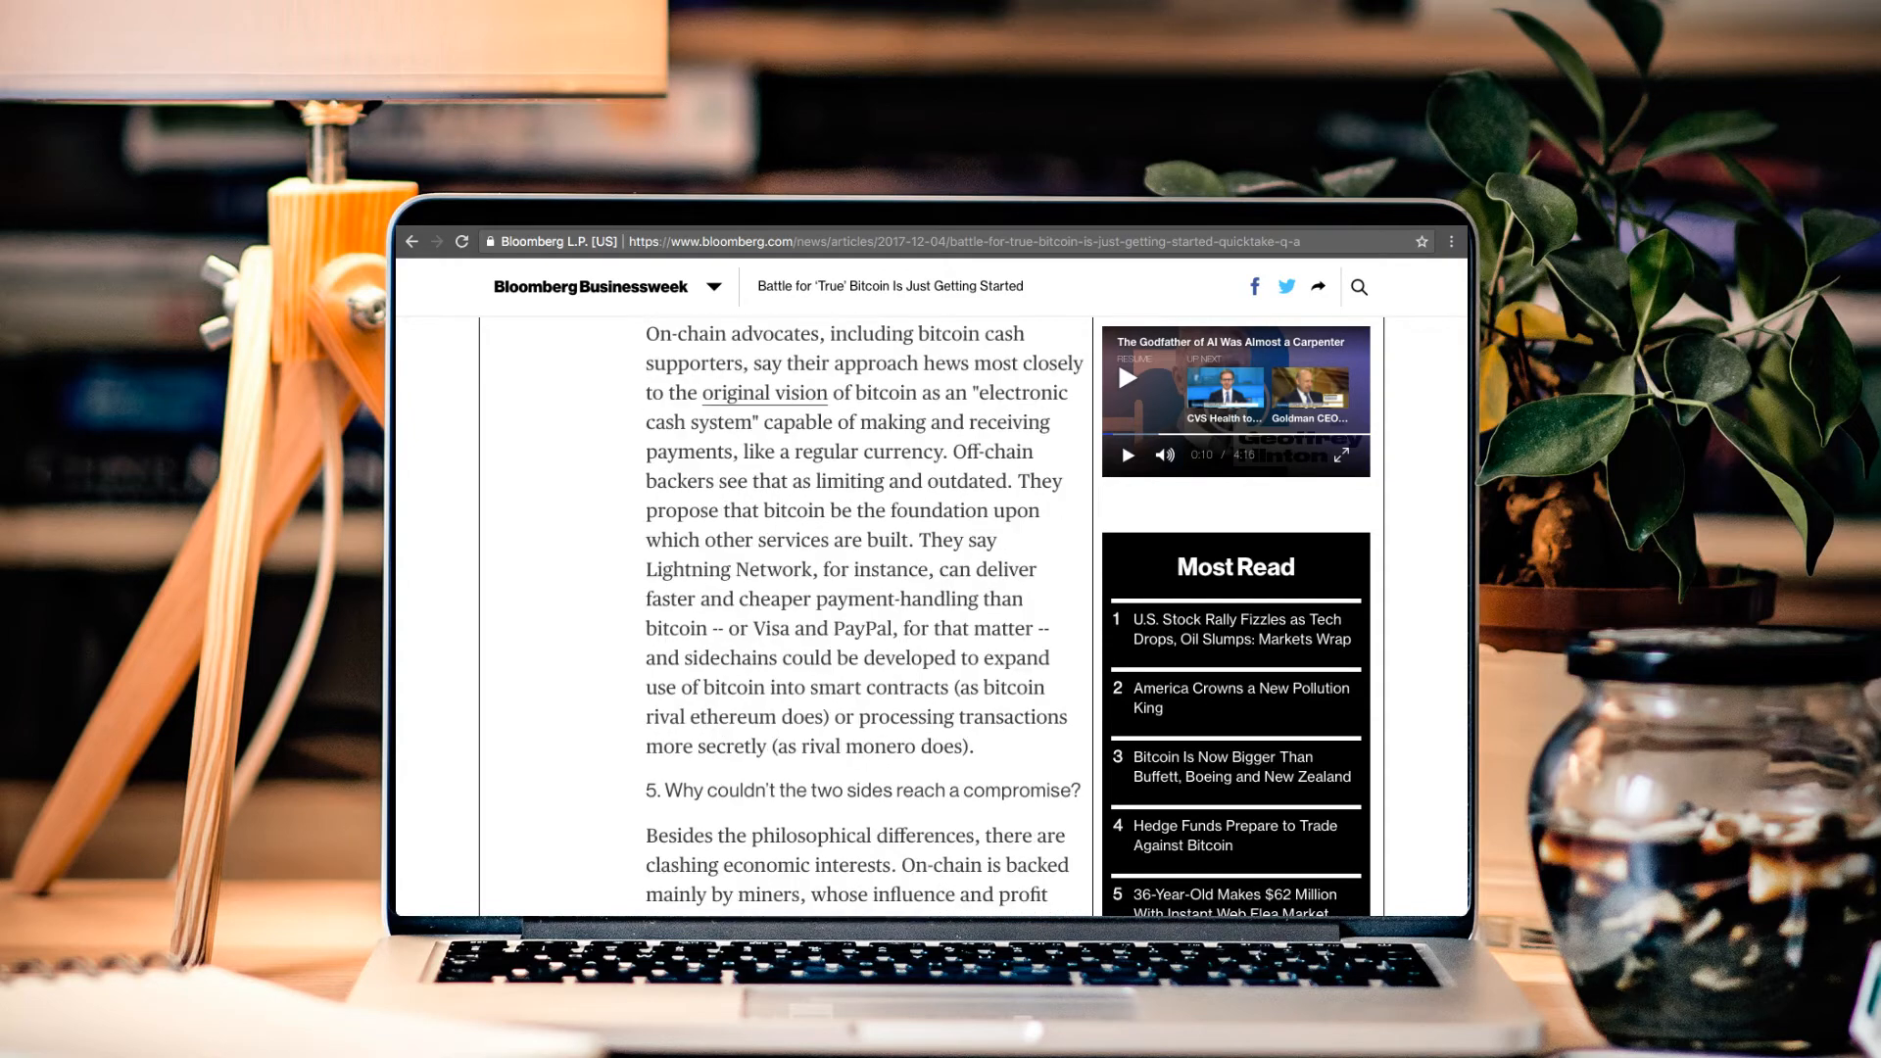
{"action": "scroll", "scroll_direction": "down", "scroll_amount": 3}
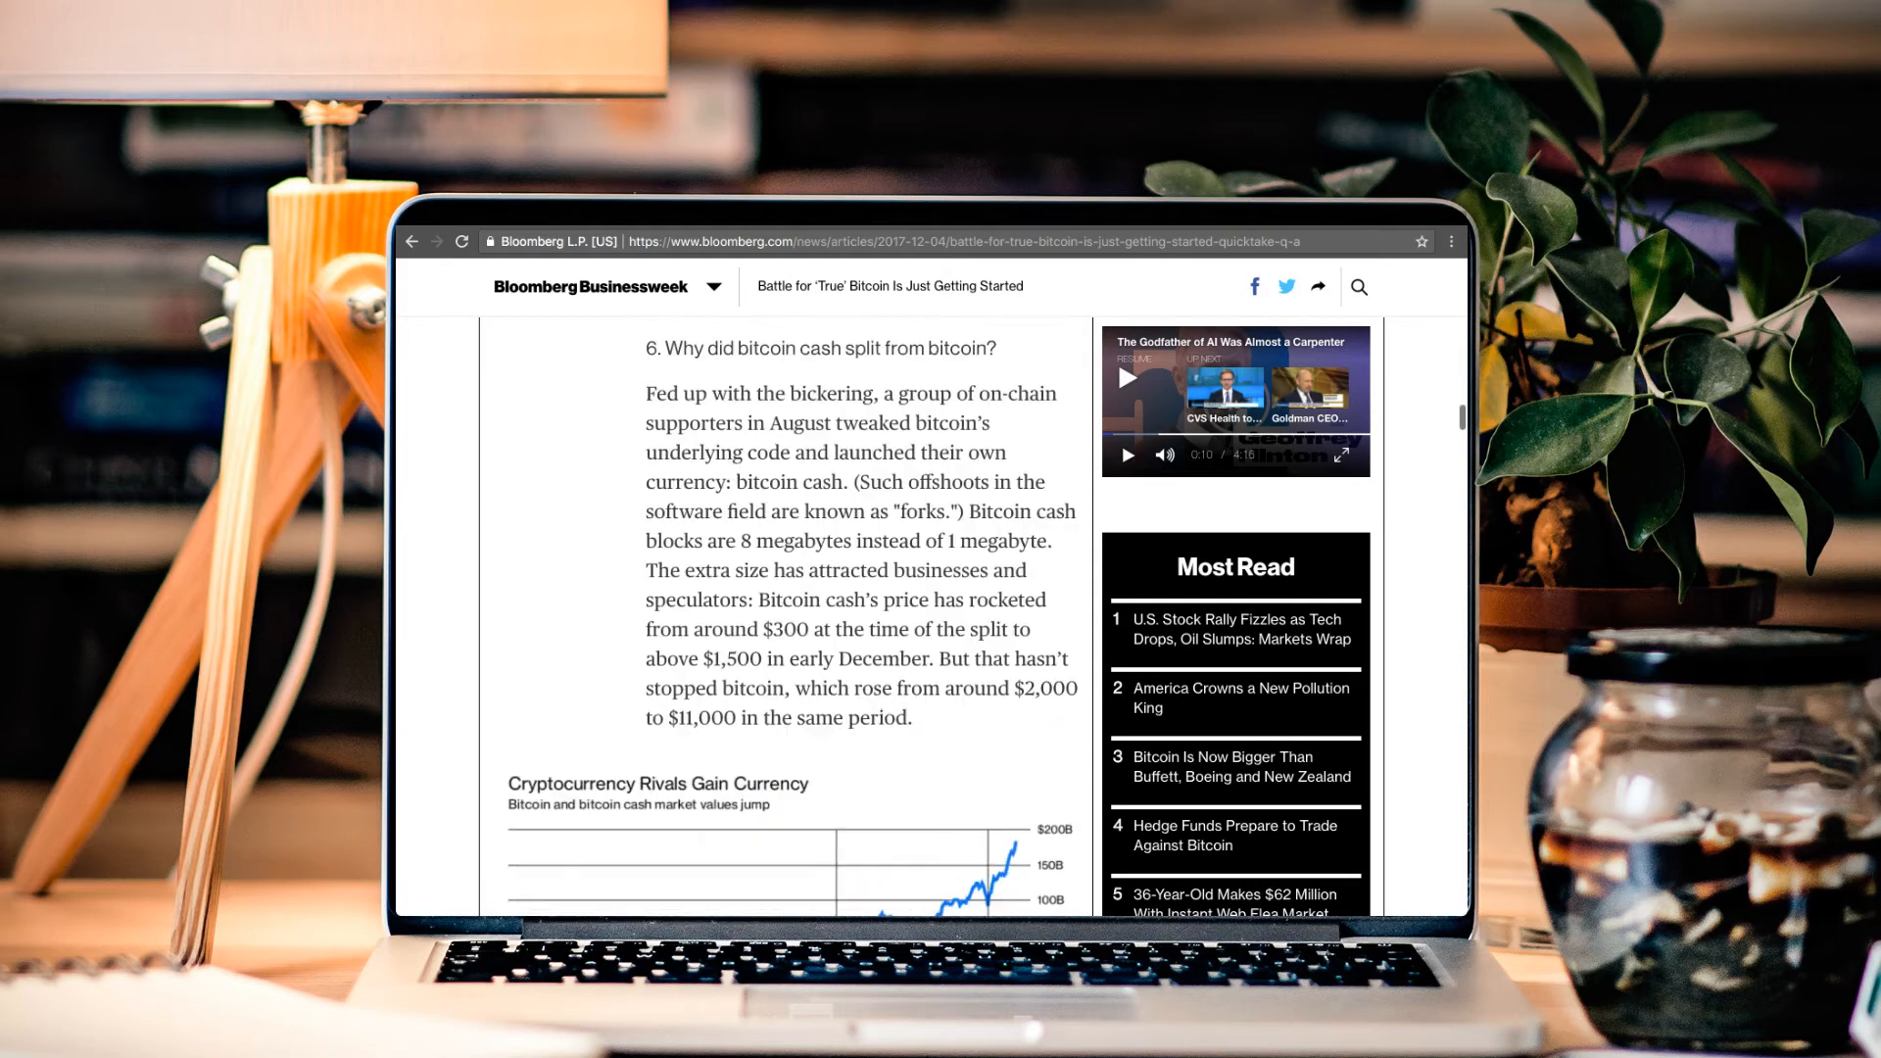
{"action": "scroll", "scroll_direction": "down", "scroll_amount": 3}
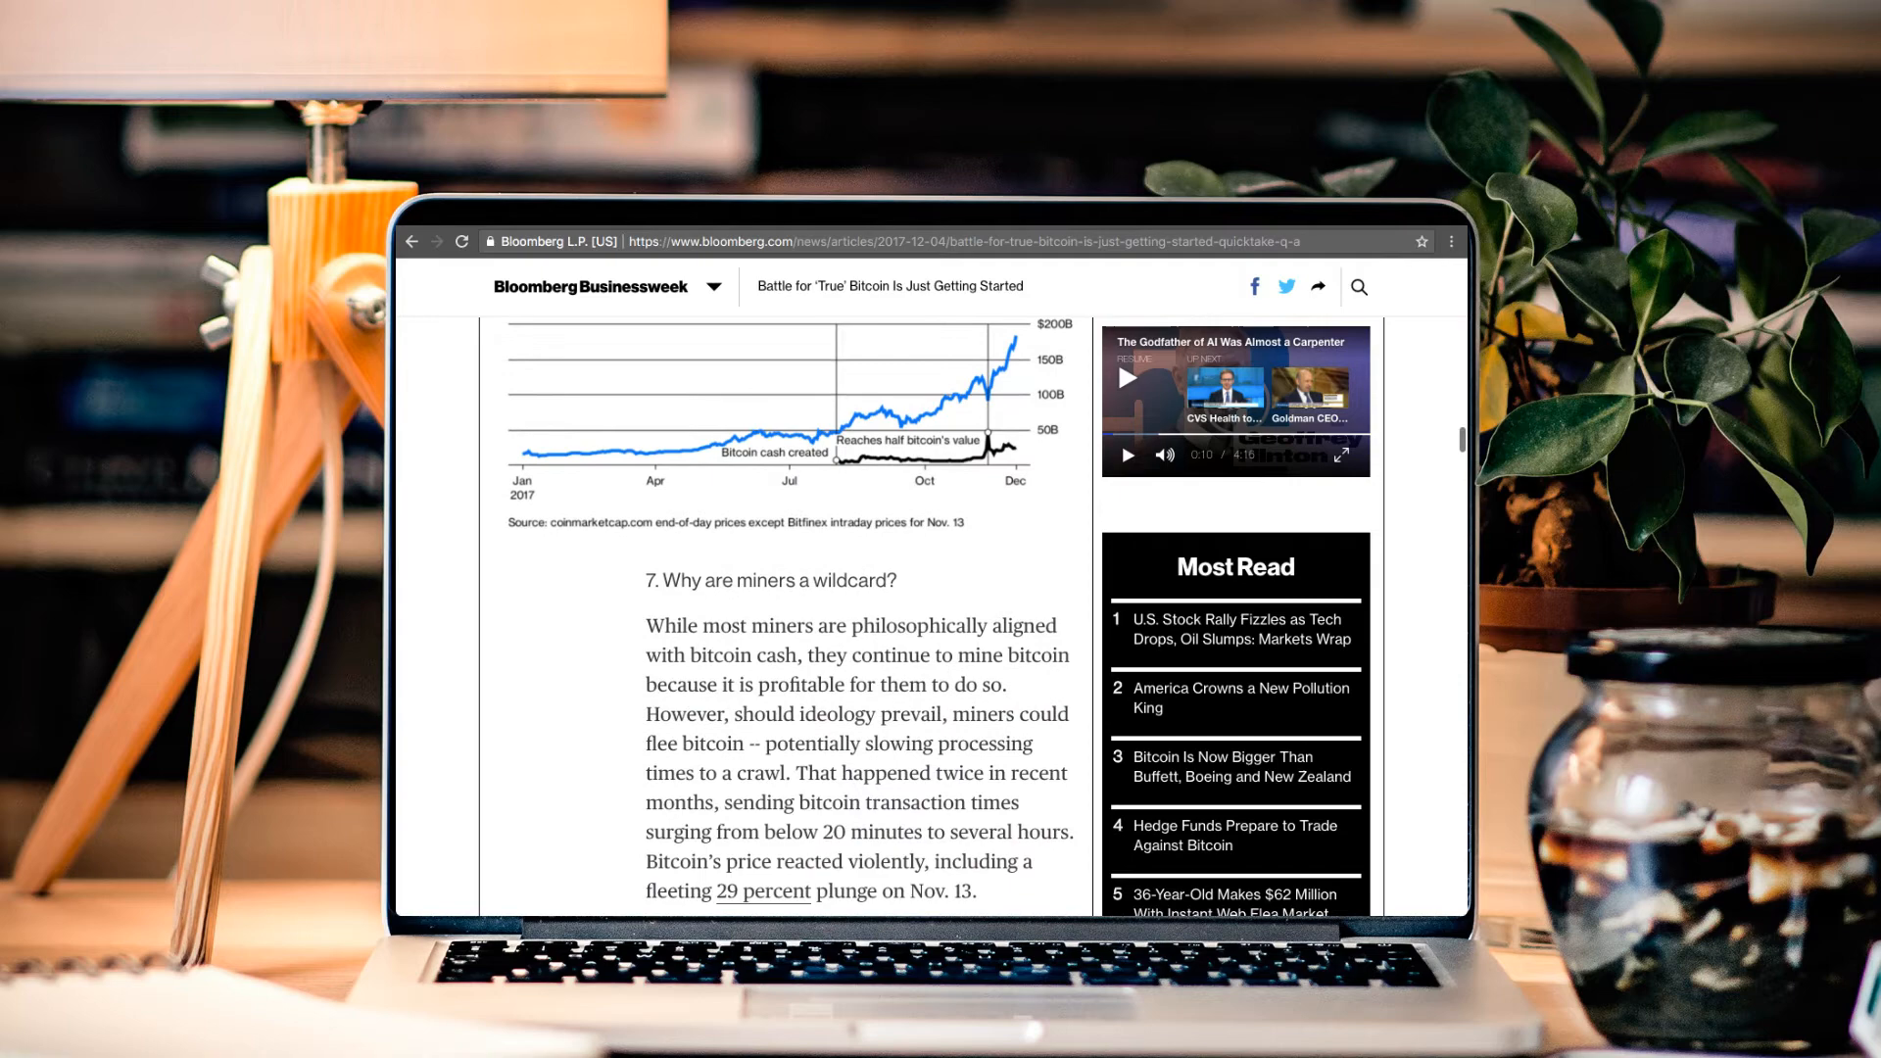
{"action": "scroll", "scroll_direction": "down", "scroll_amount": 3}
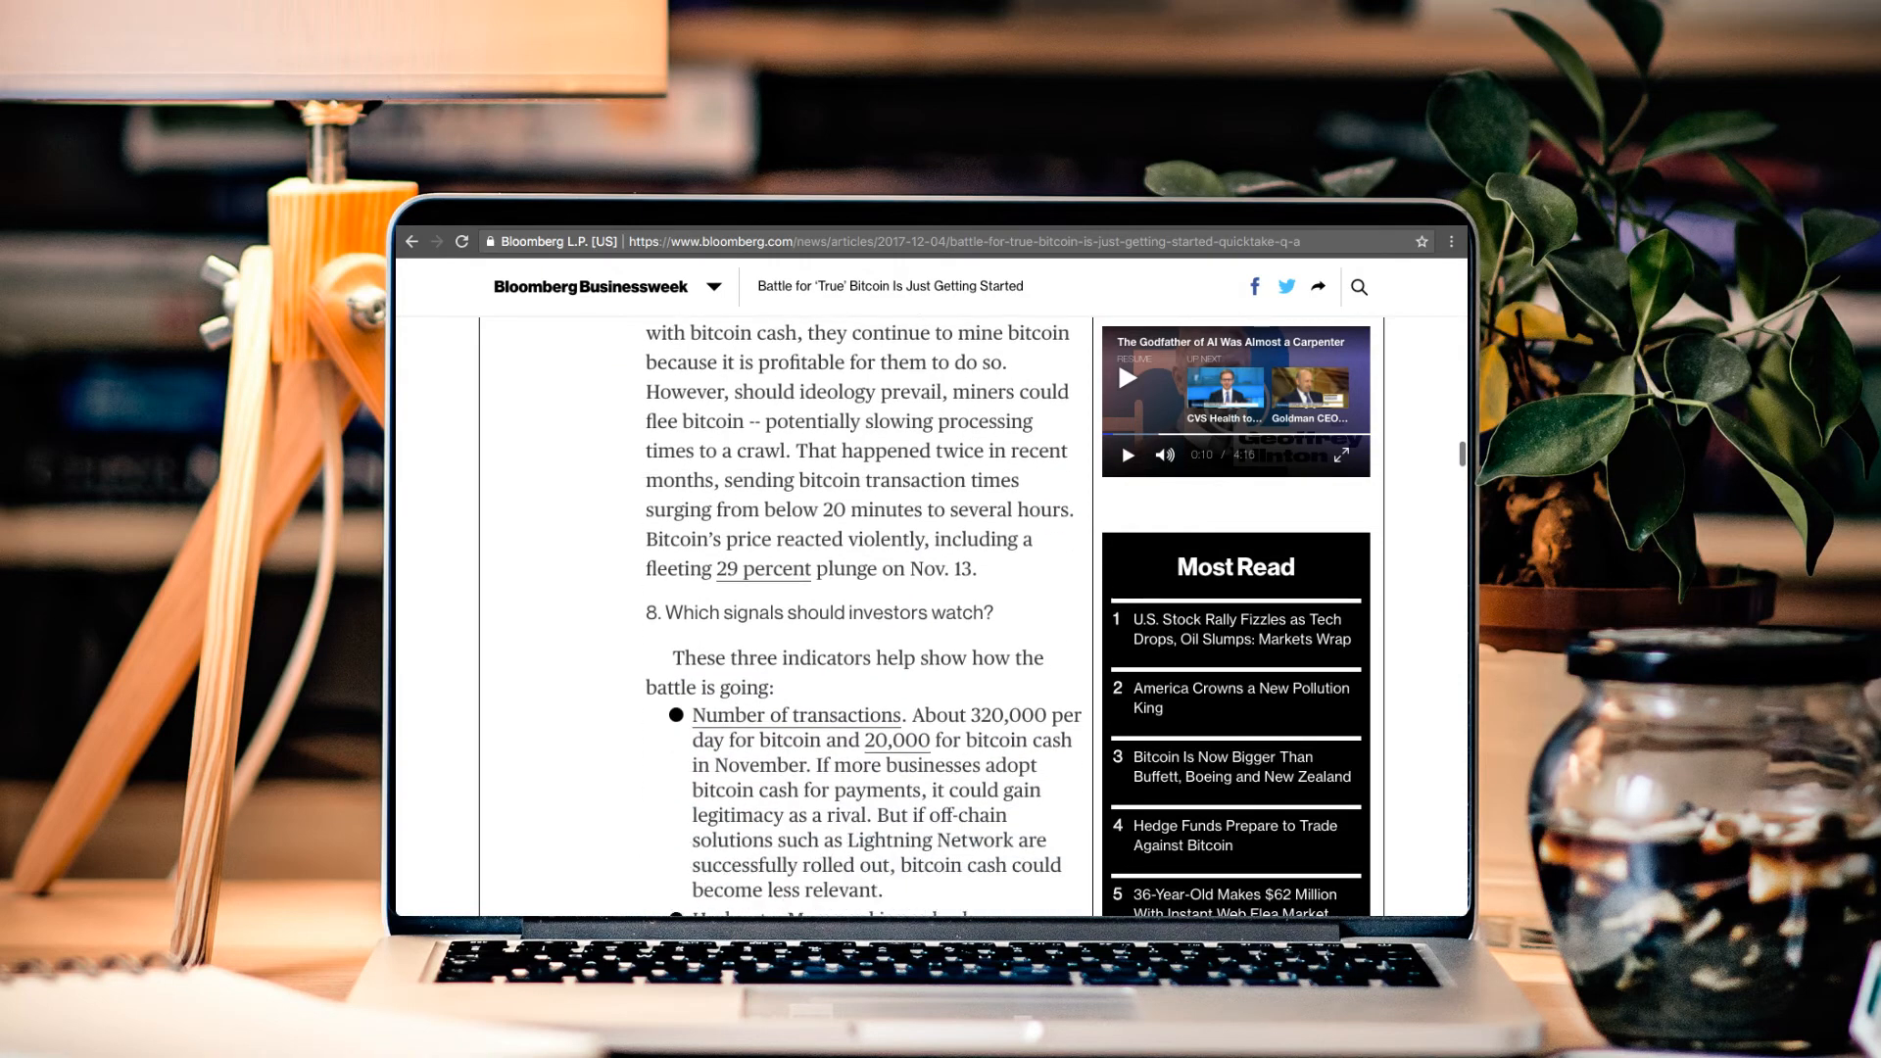
{"action": "scroll", "scroll_direction": "down", "scroll_amount": 3}
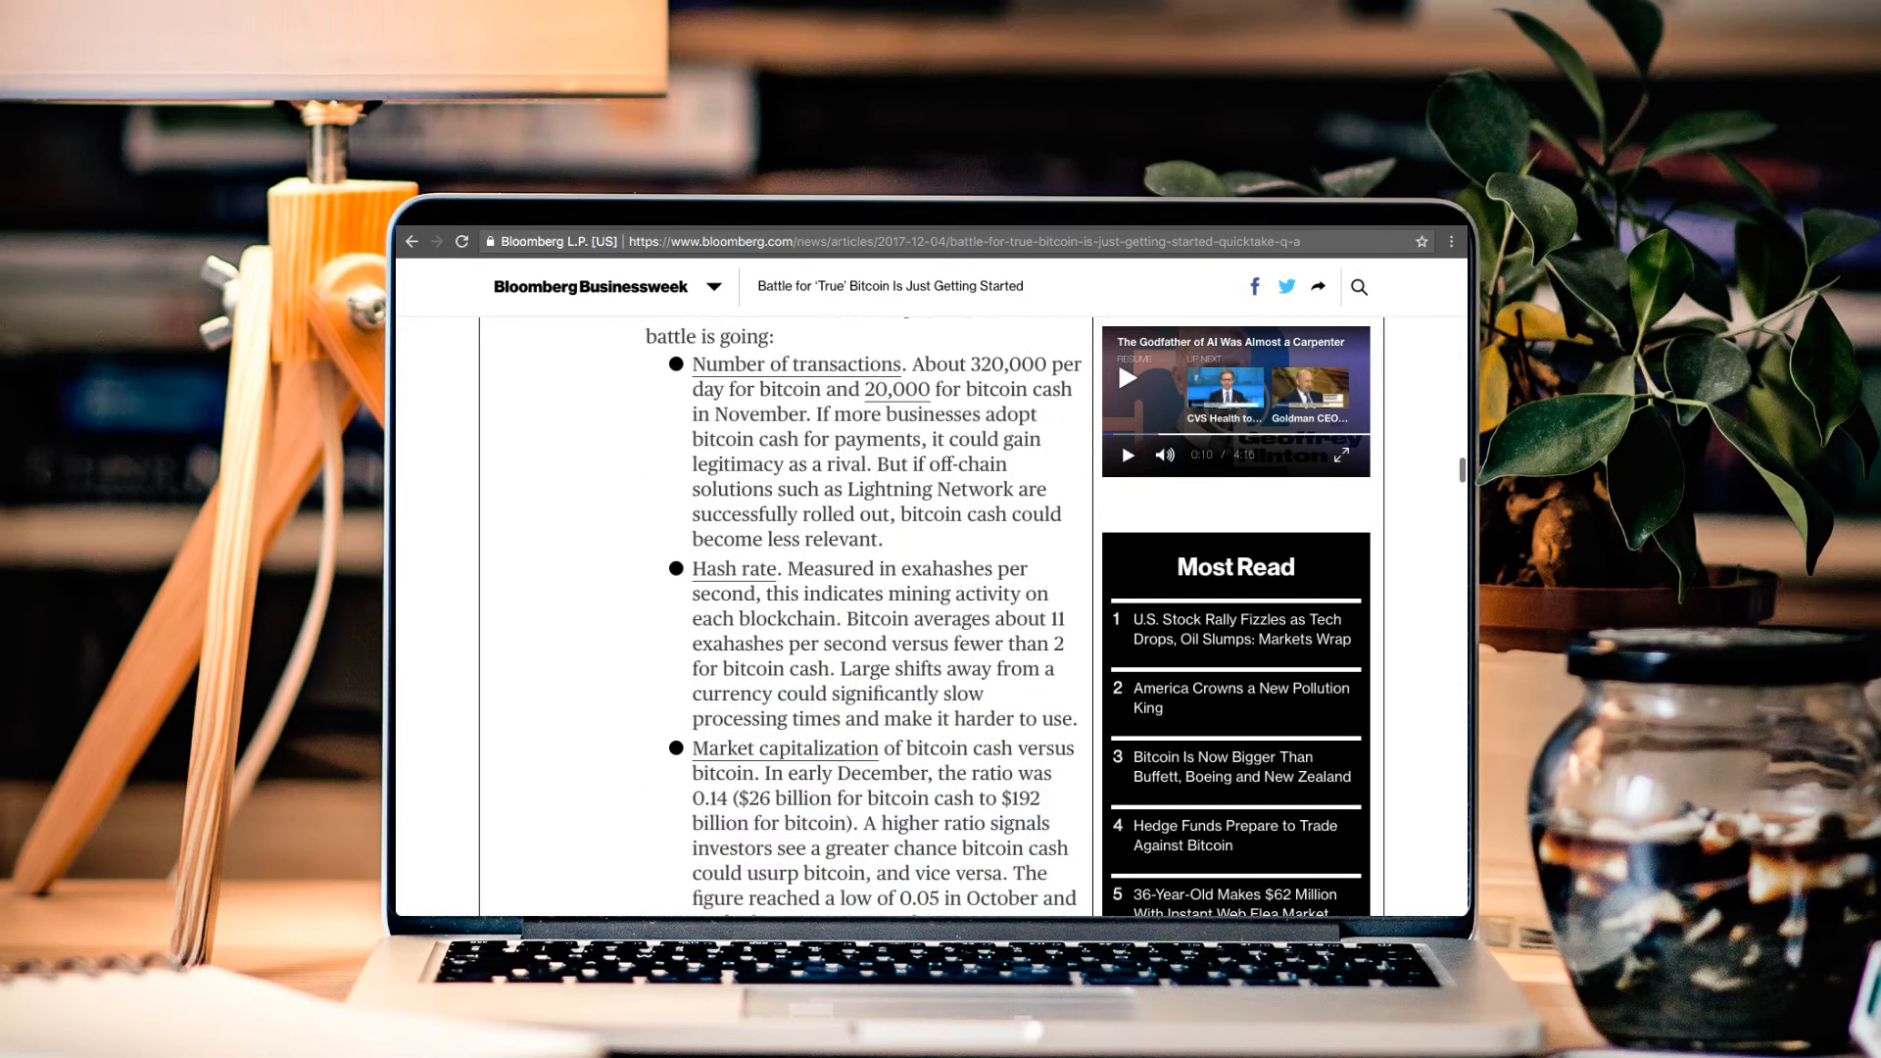
{"action": "scroll", "scroll_direction": "down", "scroll_amount": 3}
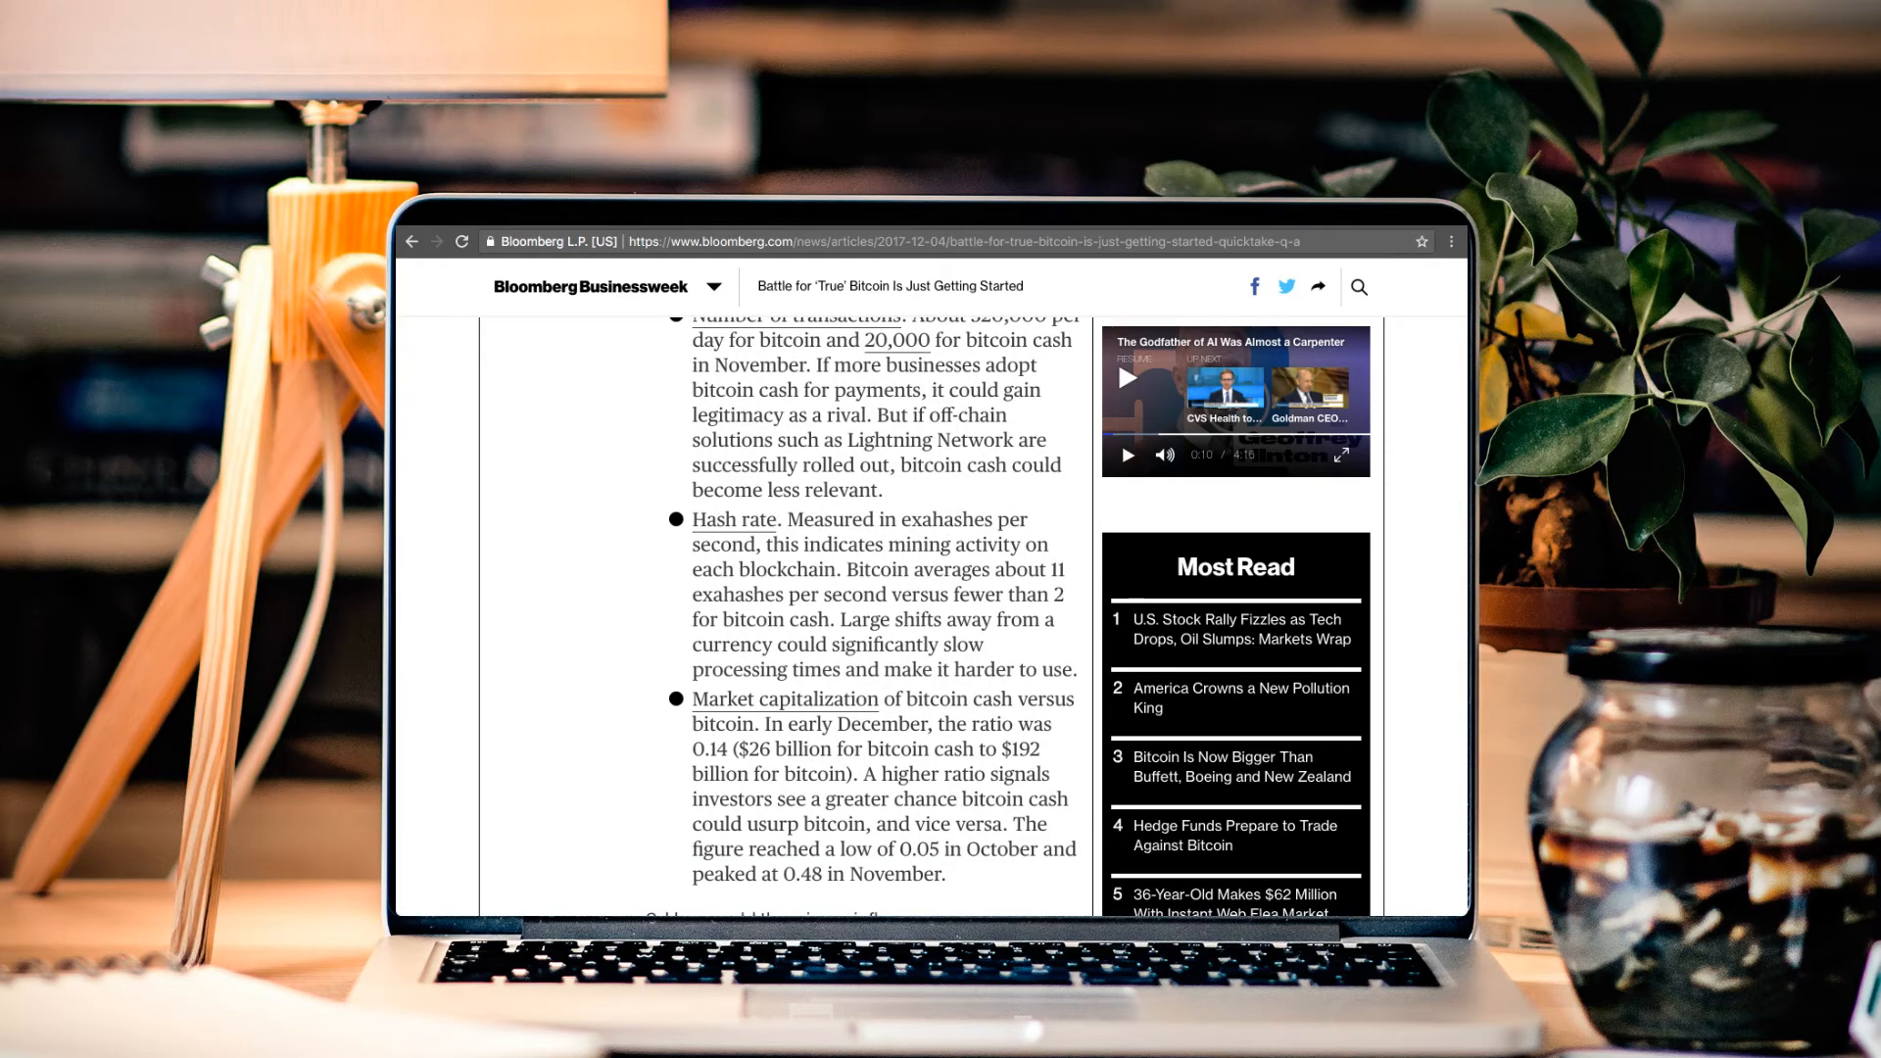